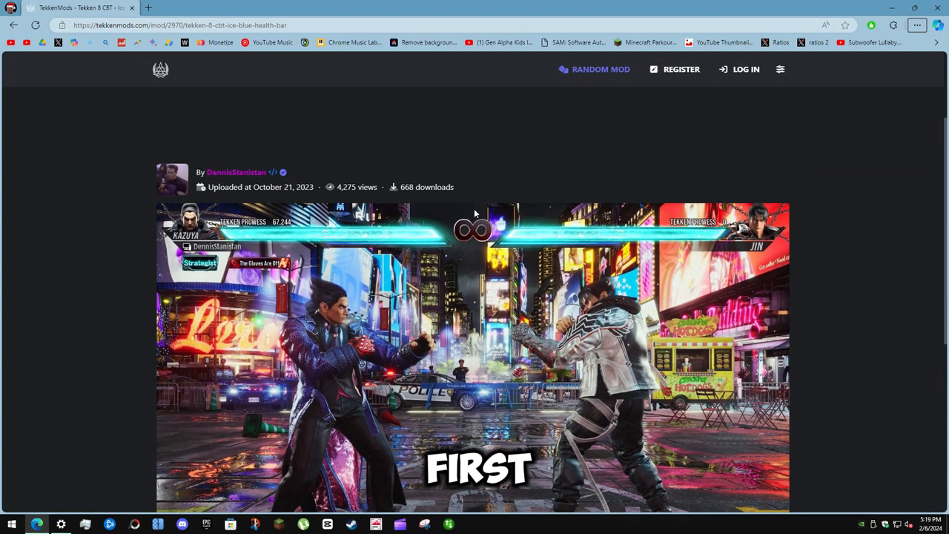
Download T8_CBT_IceBlueHealthbar.zip and copy its three extracted BlueHealthbar files.
{"action": "scroll", "scroll_direction": "down", "scroll_amount": 3}
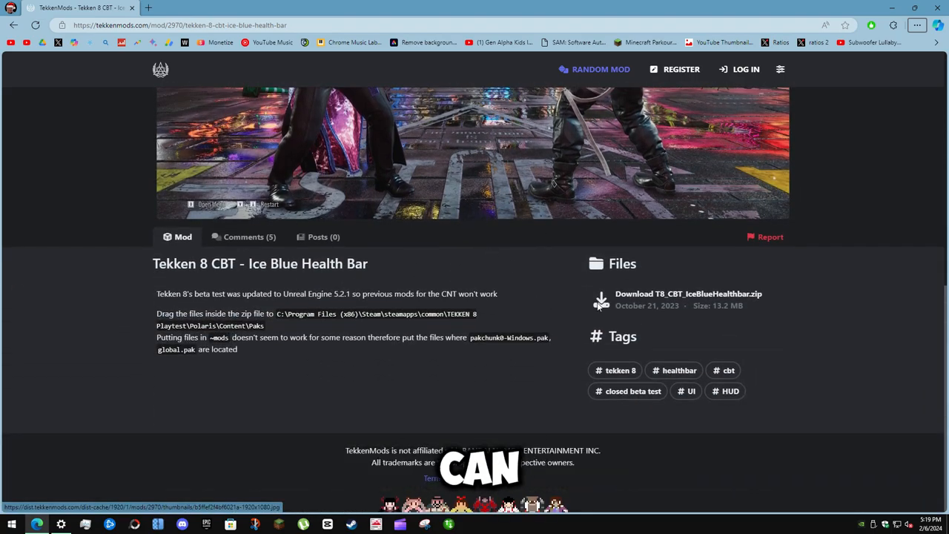
{"action": "left_click", "coordinate": [601, 299]}
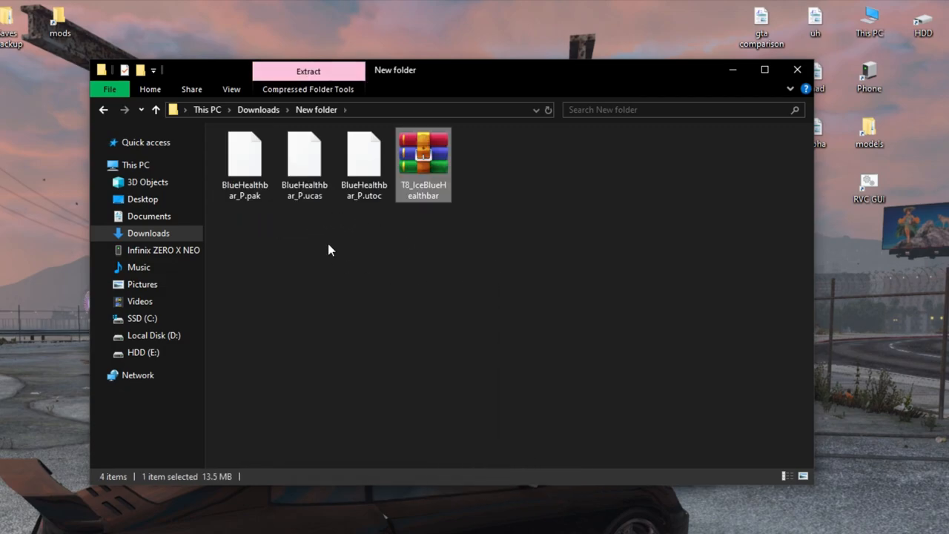
{"action": "right_click", "coordinate": [364, 163]}
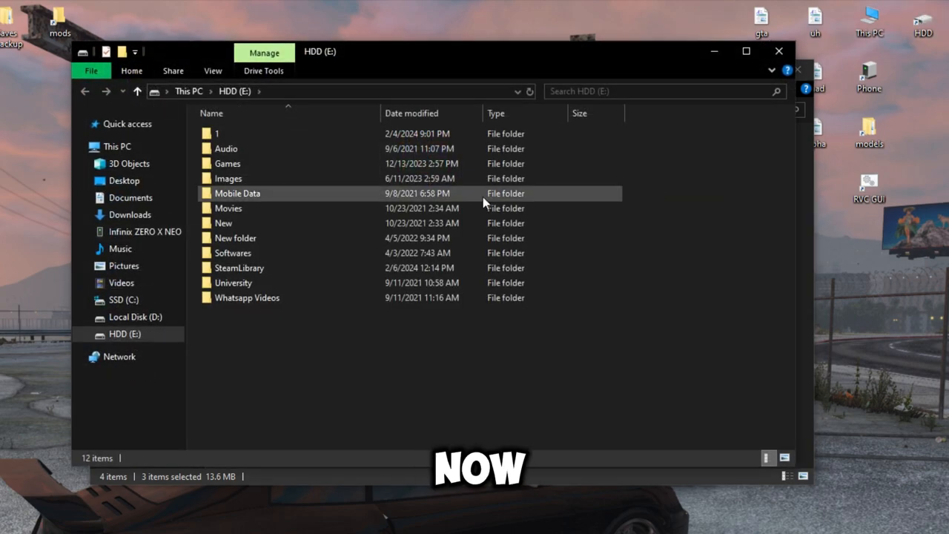
Paste the three BlueHealthbar files into E:\1\Games\Tekken 8\Polaris\Content\Paks and close the window.
{"action": "double_click", "coordinate": [228, 163]}
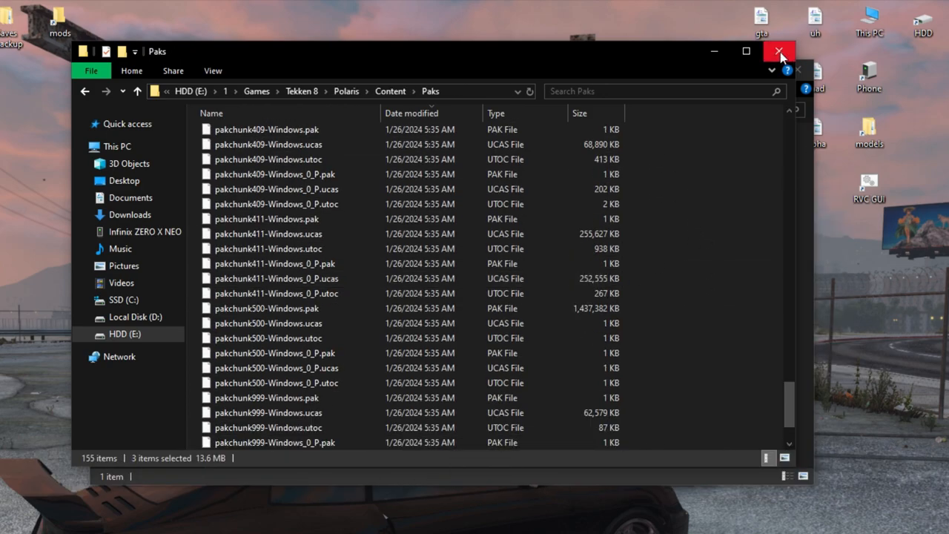
{"action": "left_click", "coordinate": [780, 50]}
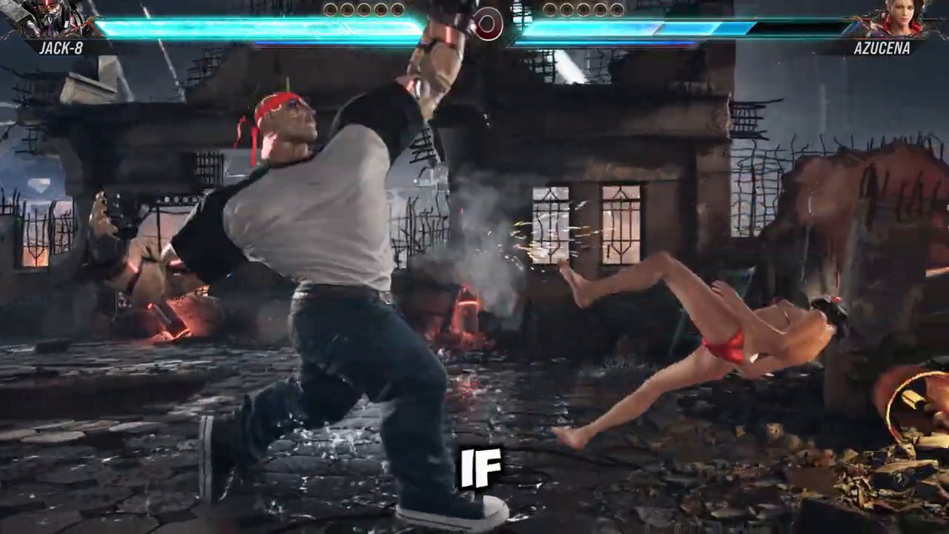